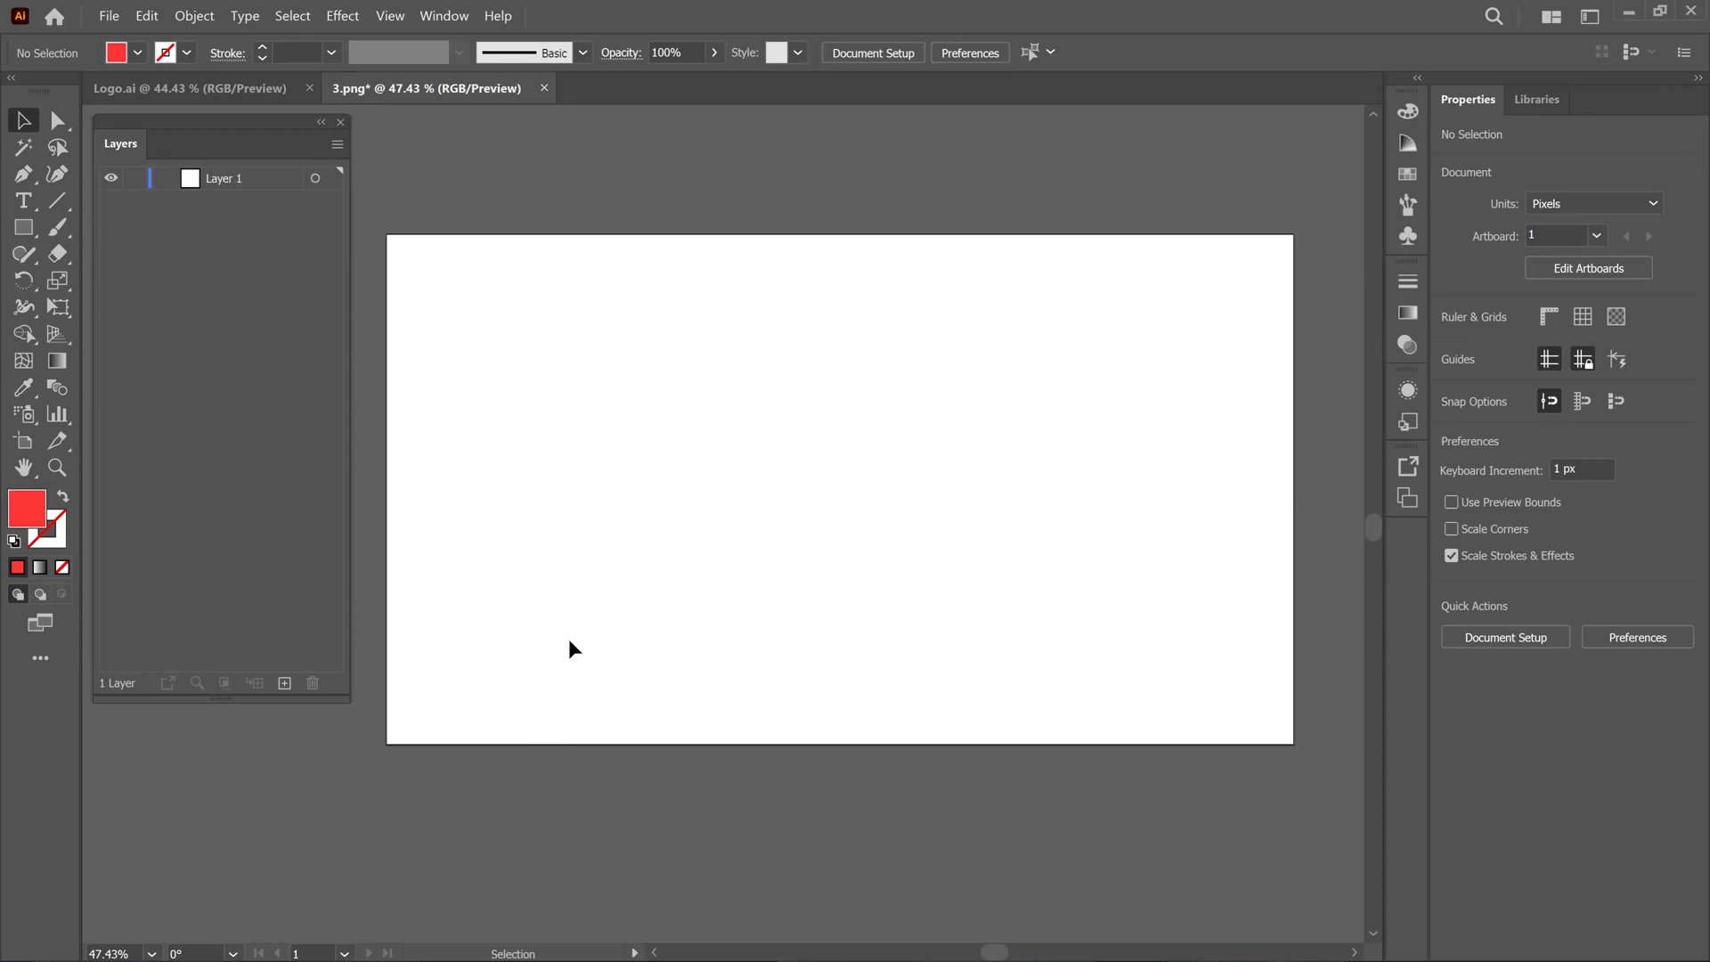
{"action": "mouse_move", "coordinate": [693, 590]}
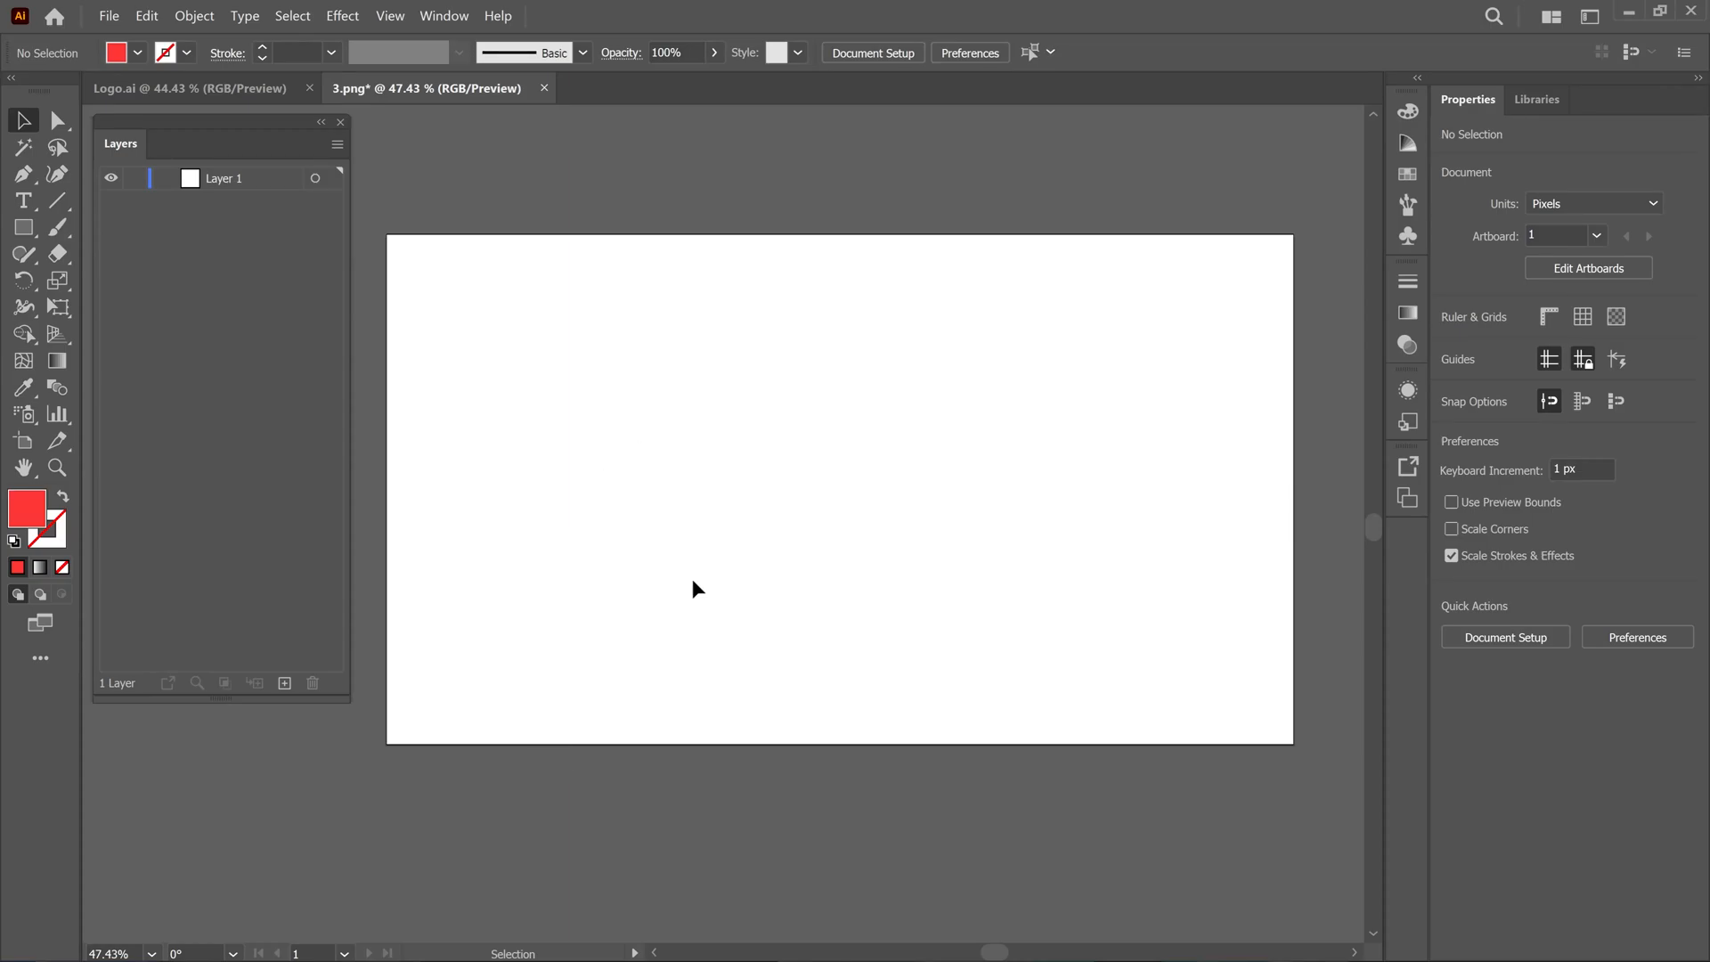
- Type 'Prince tie' and set it in the Karstar Free Regular script font
{"action": "left_click", "coordinate": [24, 201]}
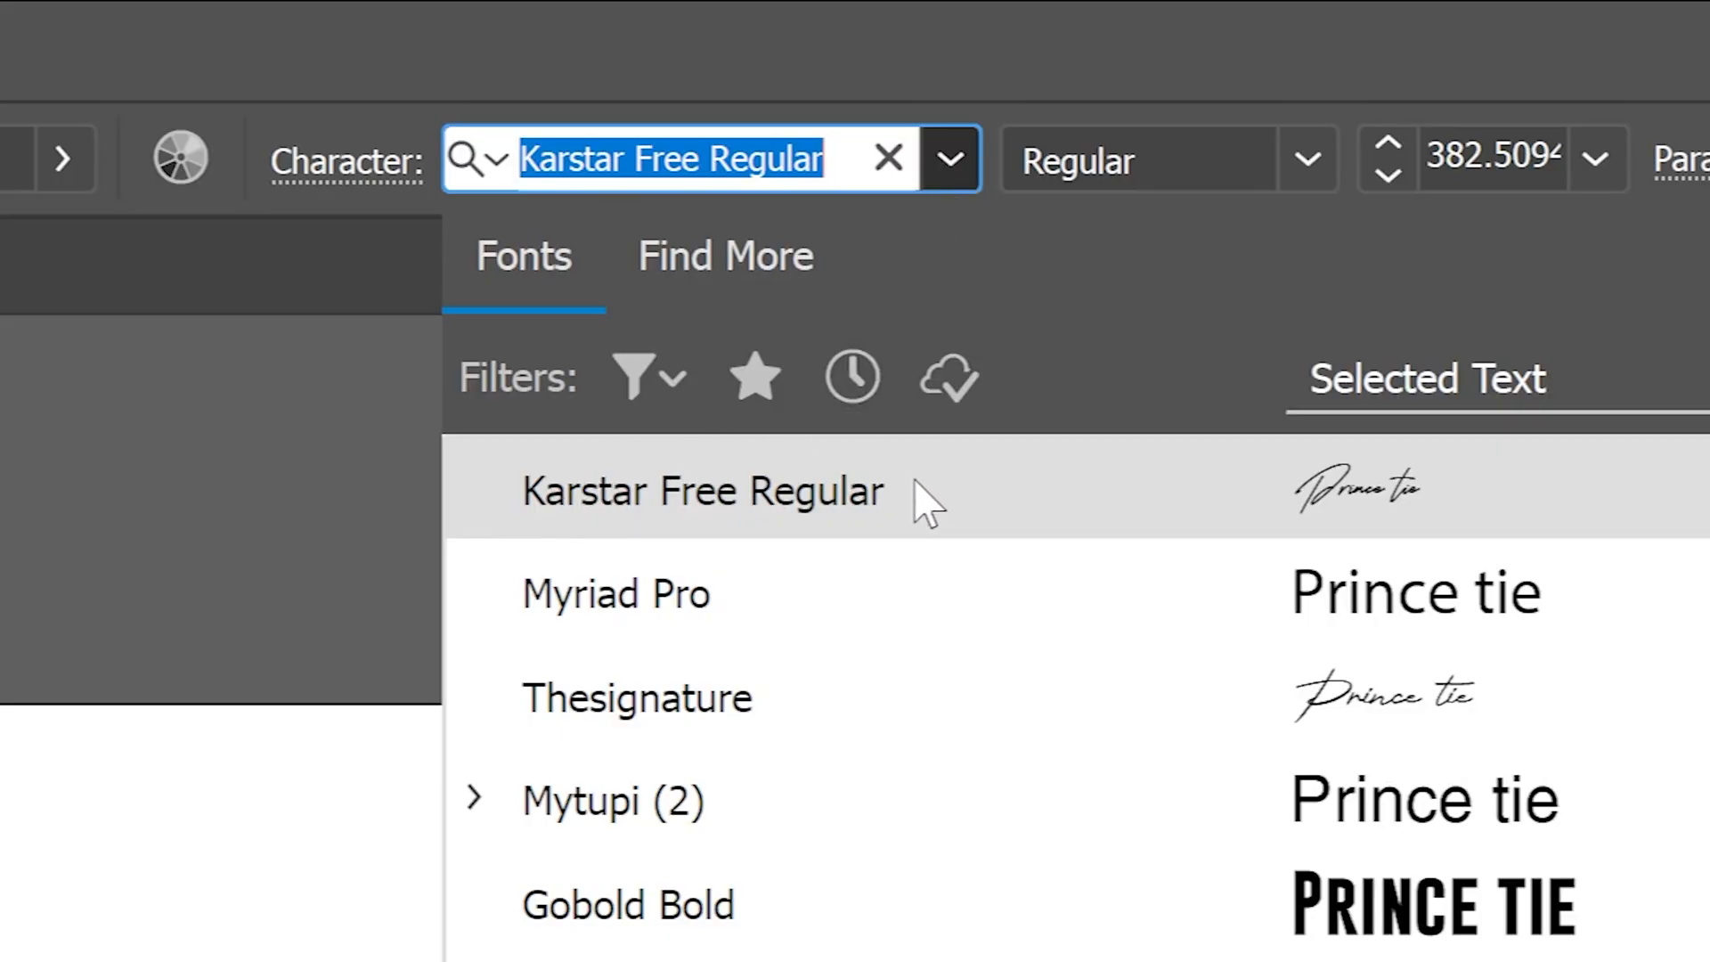
{"action": "mouse_move", "coordinate": [942, 526]}
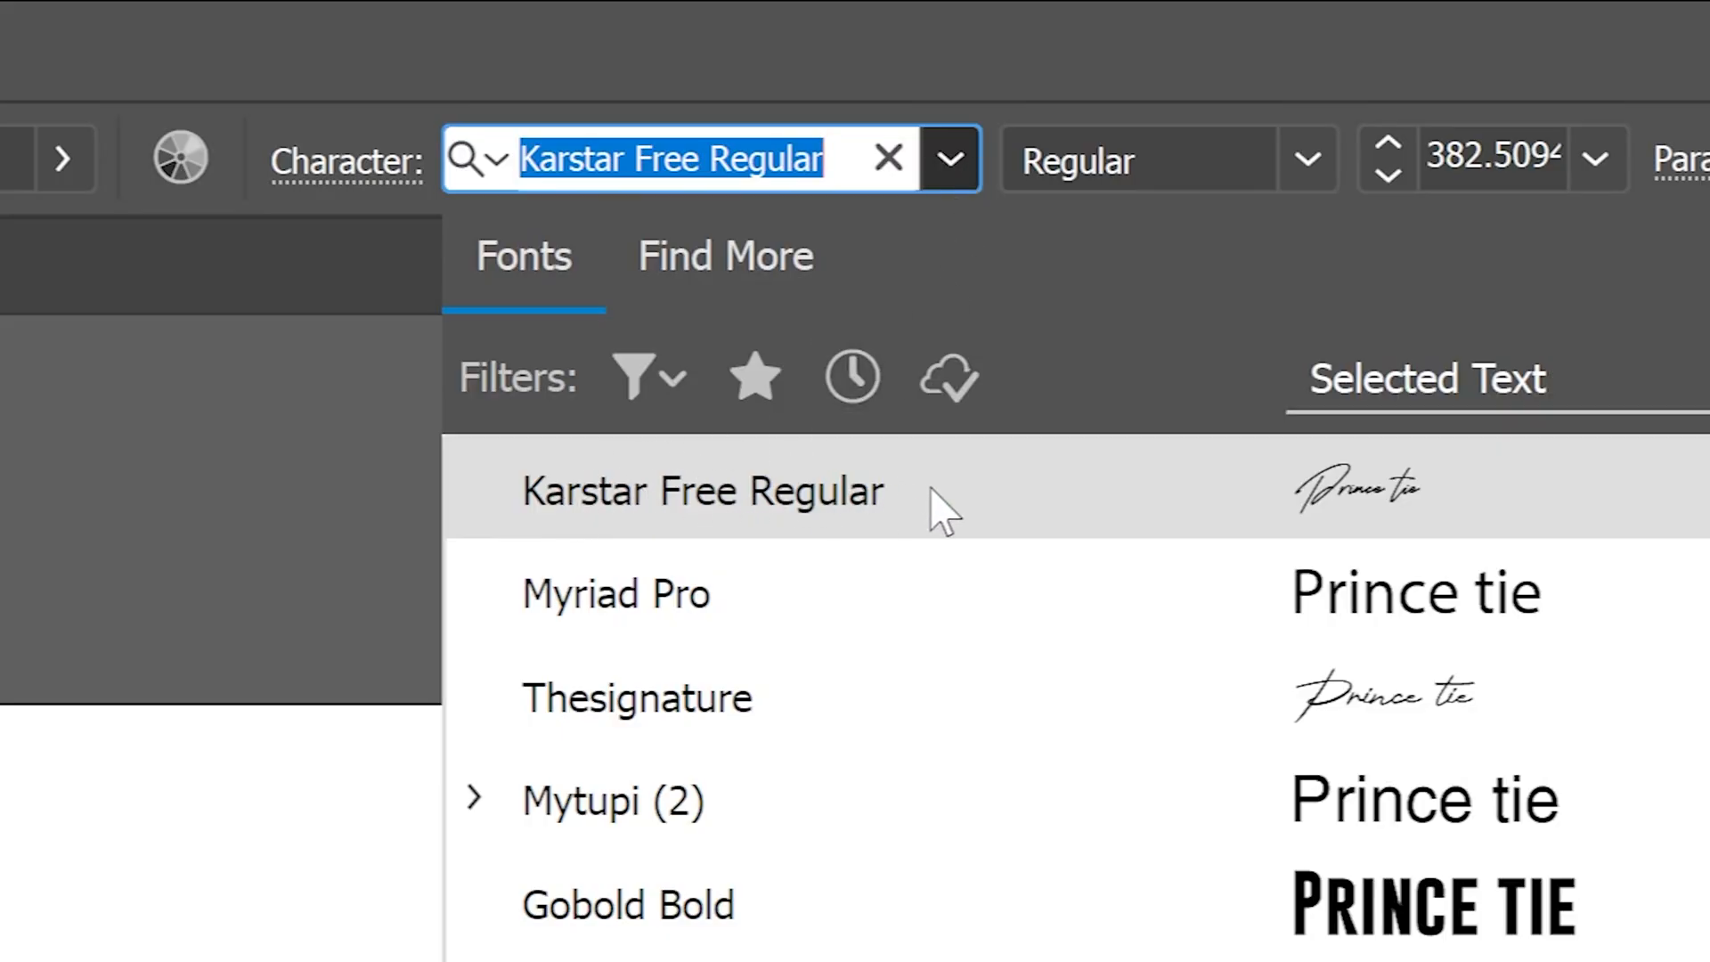
- Apply Karstar Free Regular, create outlines from the text, and ungroup the letters
{"action": "left_click", "coordinate": [702, 491]}
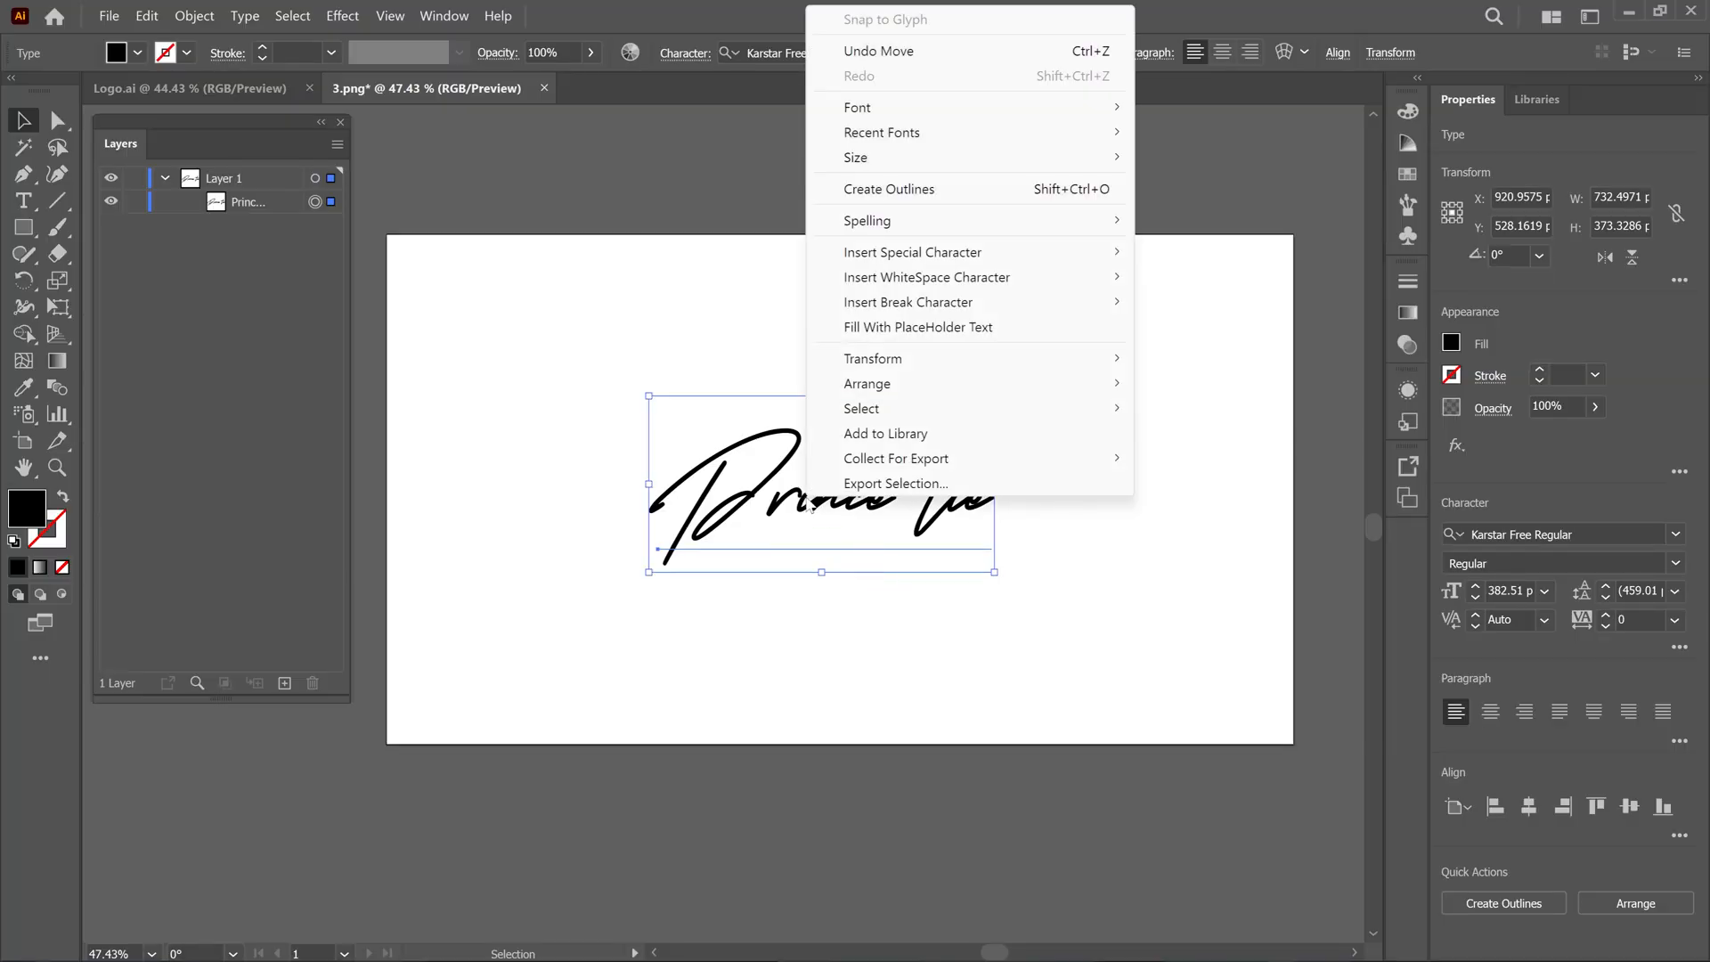
{"action": "mouse_move", "coordinate": [875, 208]}
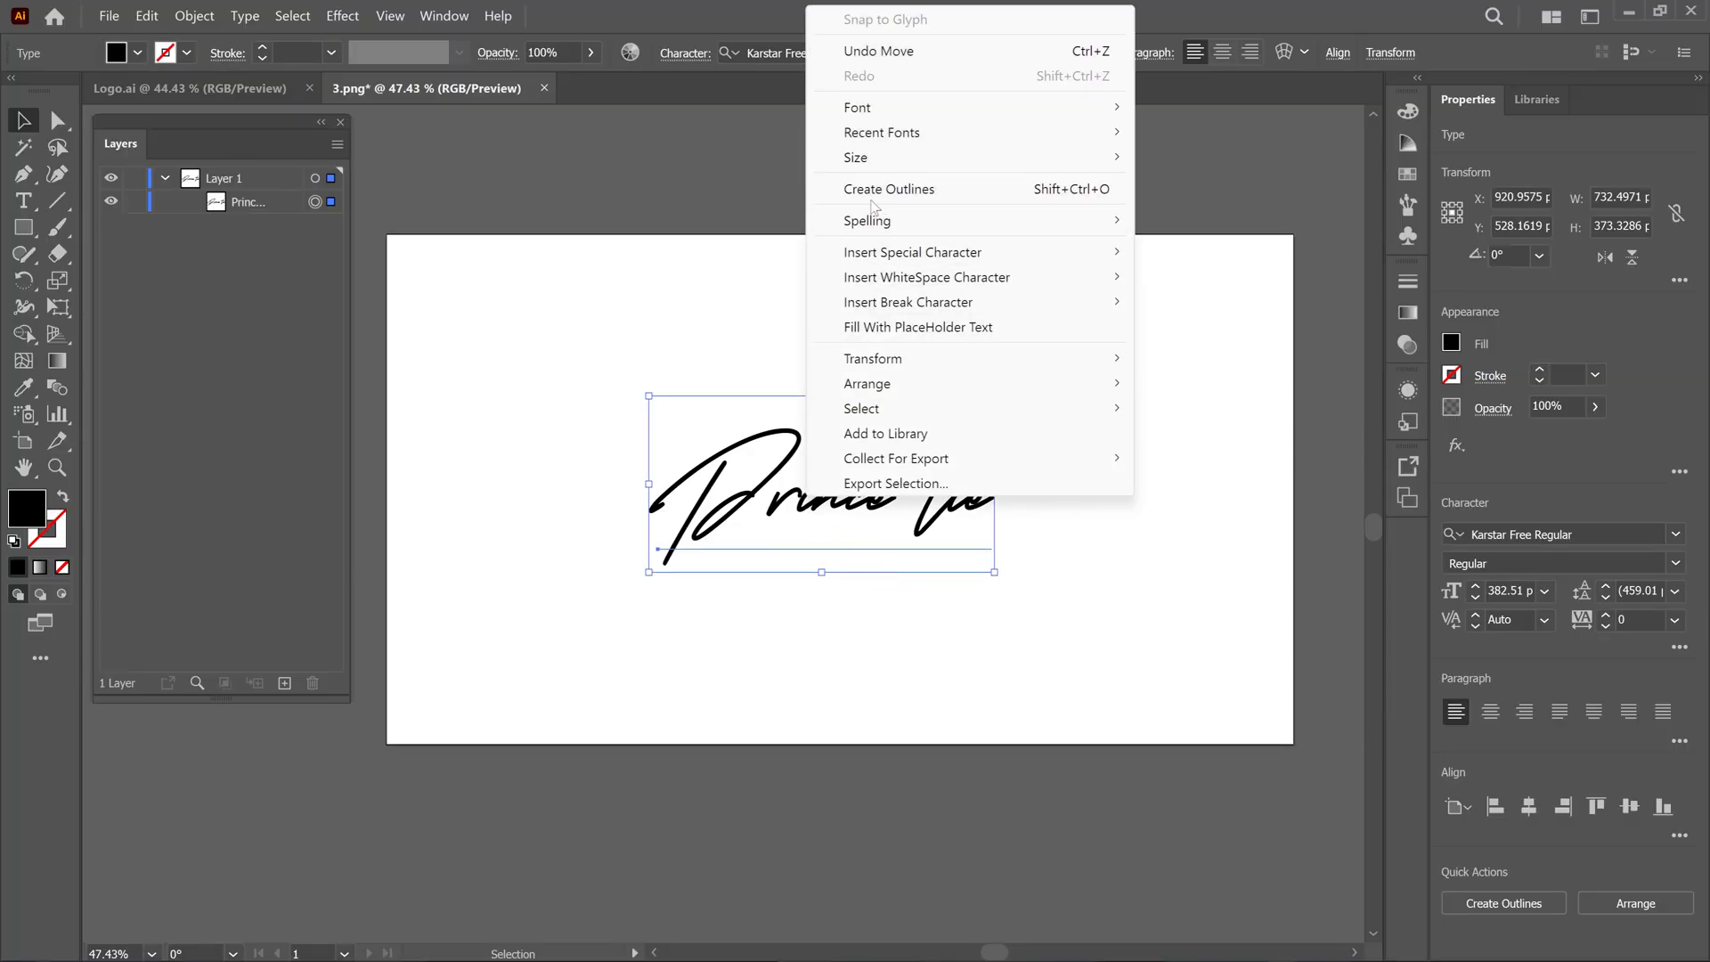
{"action": "left_click", "coordinate": [888, 188]}
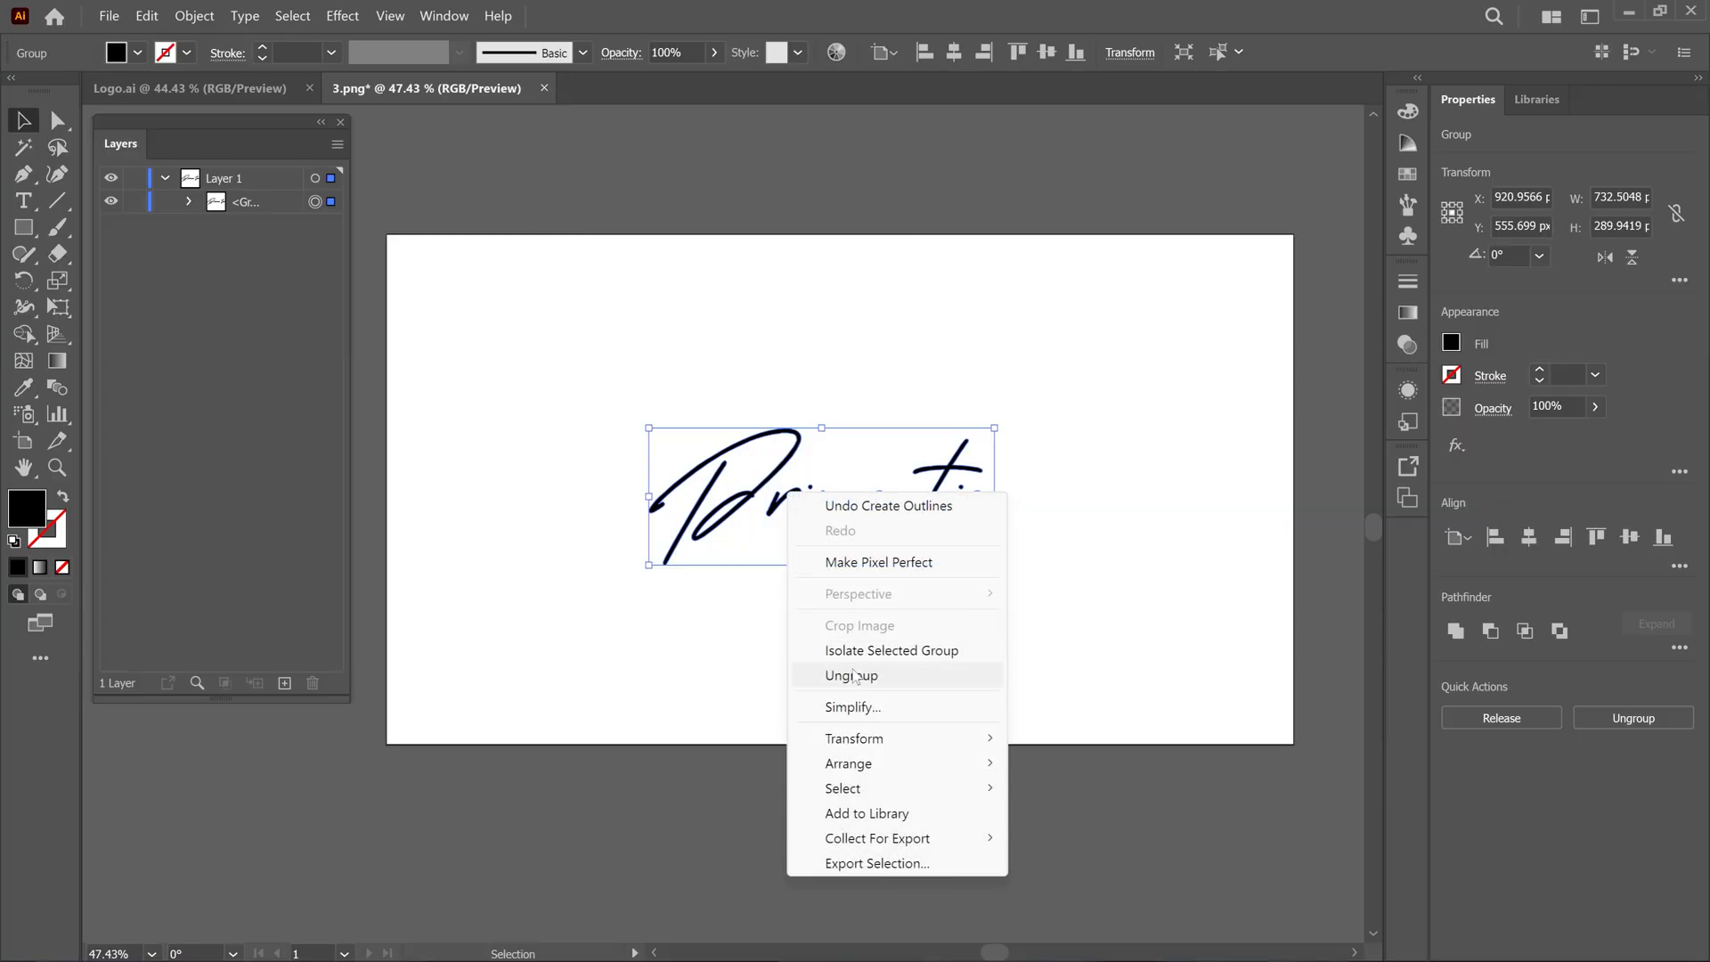
{"action": "left_click", "coordinate": [851, 675]}
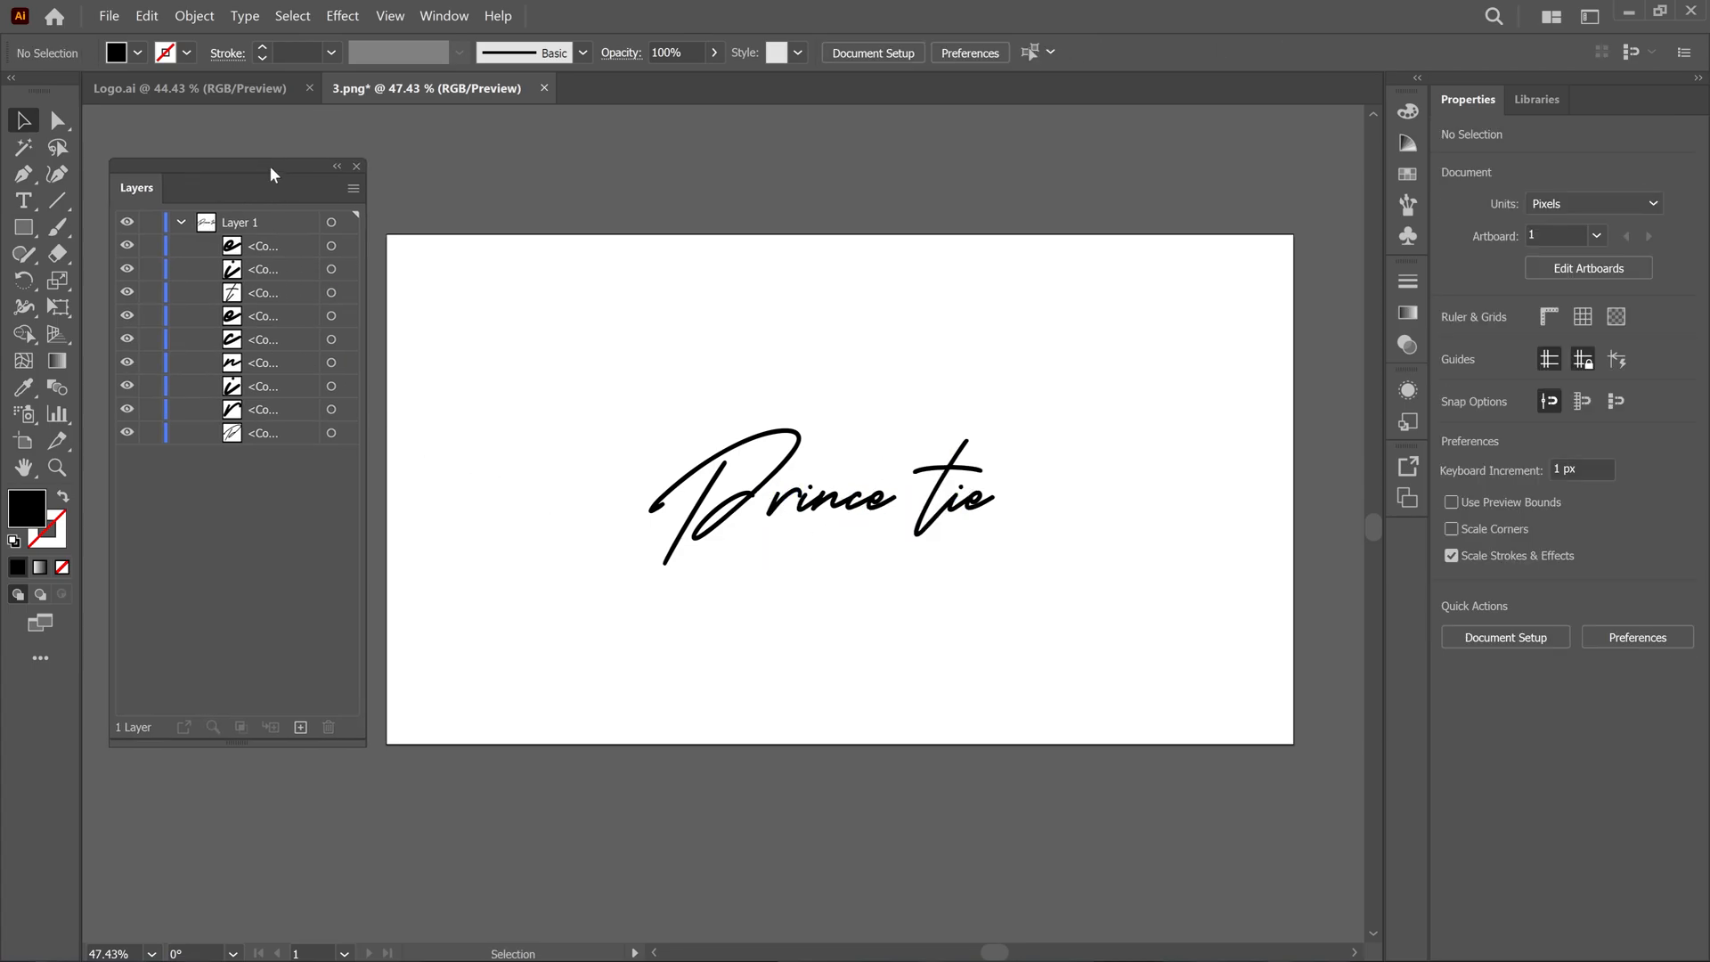
- Release Layer 1's letter shapes to separate layers in sequence and delete the empty Layer 1
{"action": "left_click", "coordinate": [240, 222]}
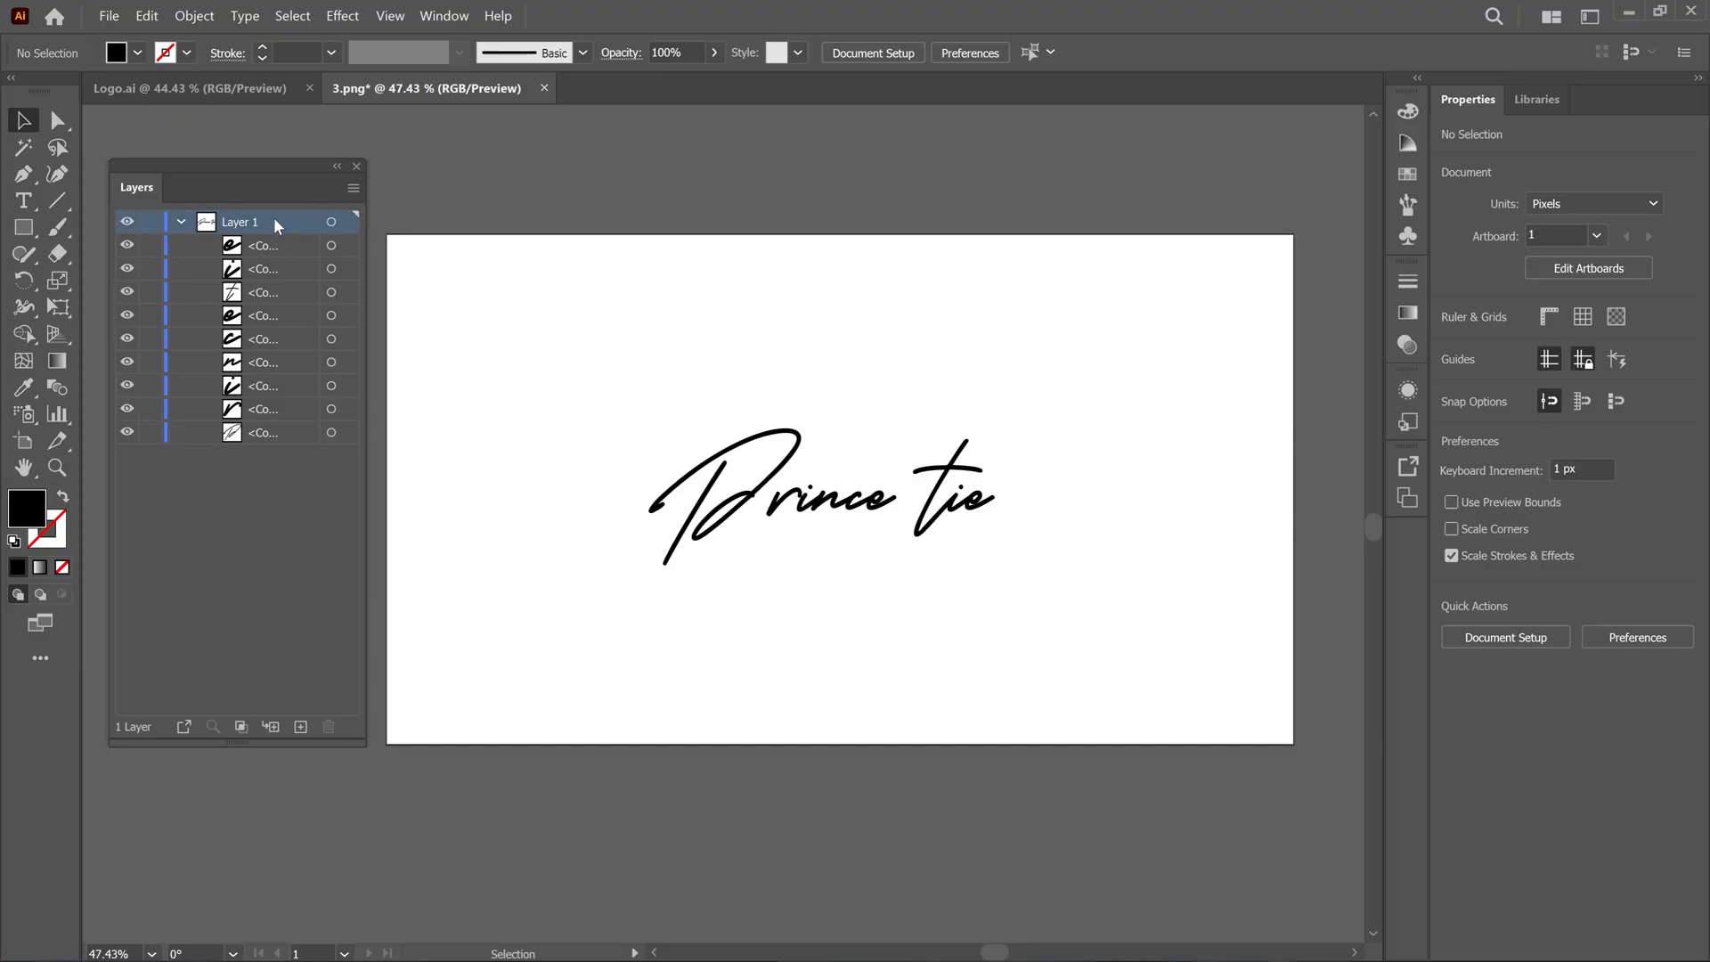
{"action": "left_click", "coordinate": [331, 221]}
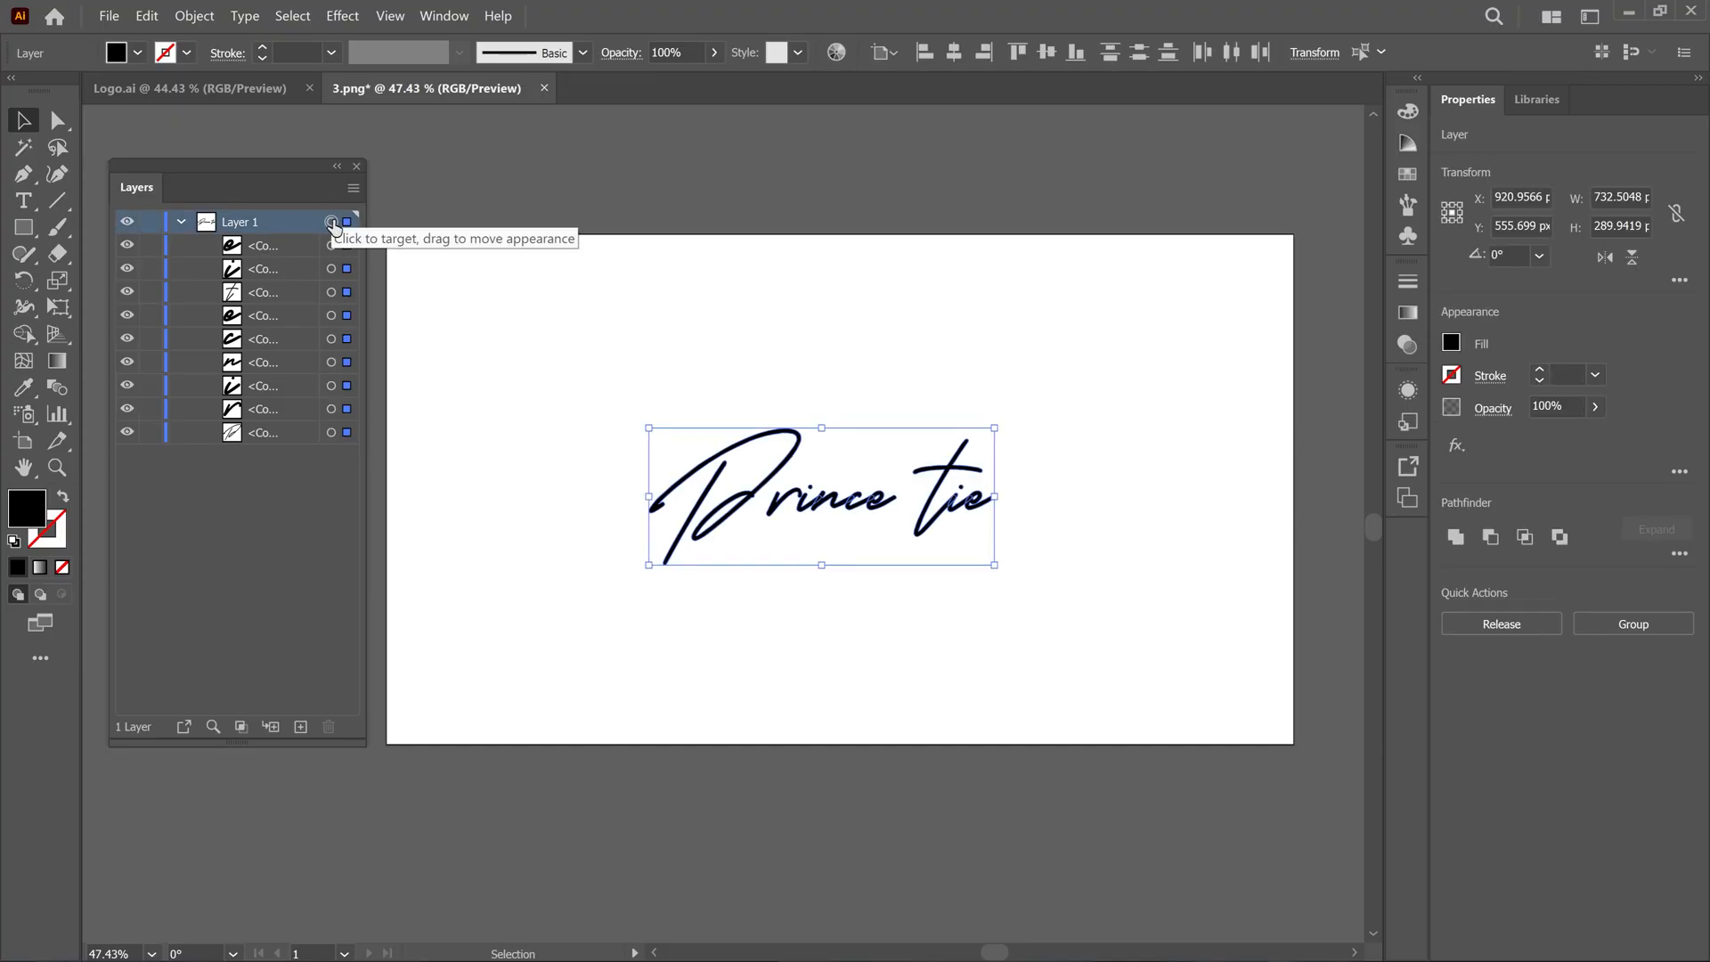
{"action": "left_click", "coordinate": [354, 188]}
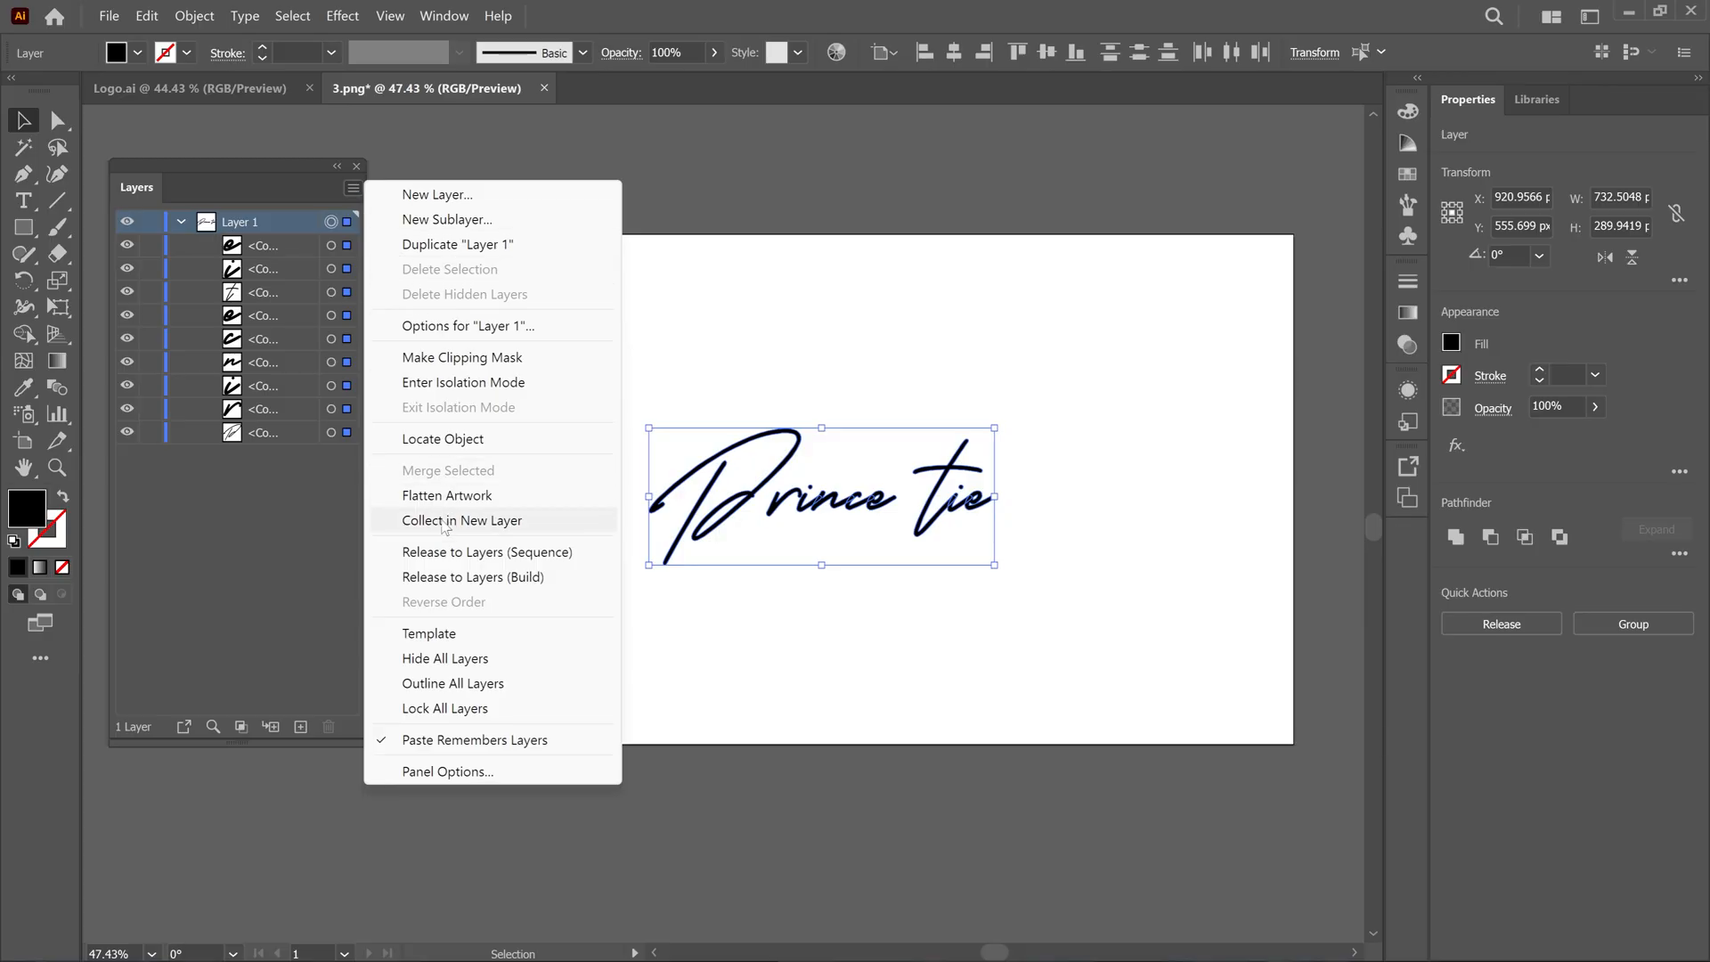
{"action": "left_click", "coordinate": [487, 551]}
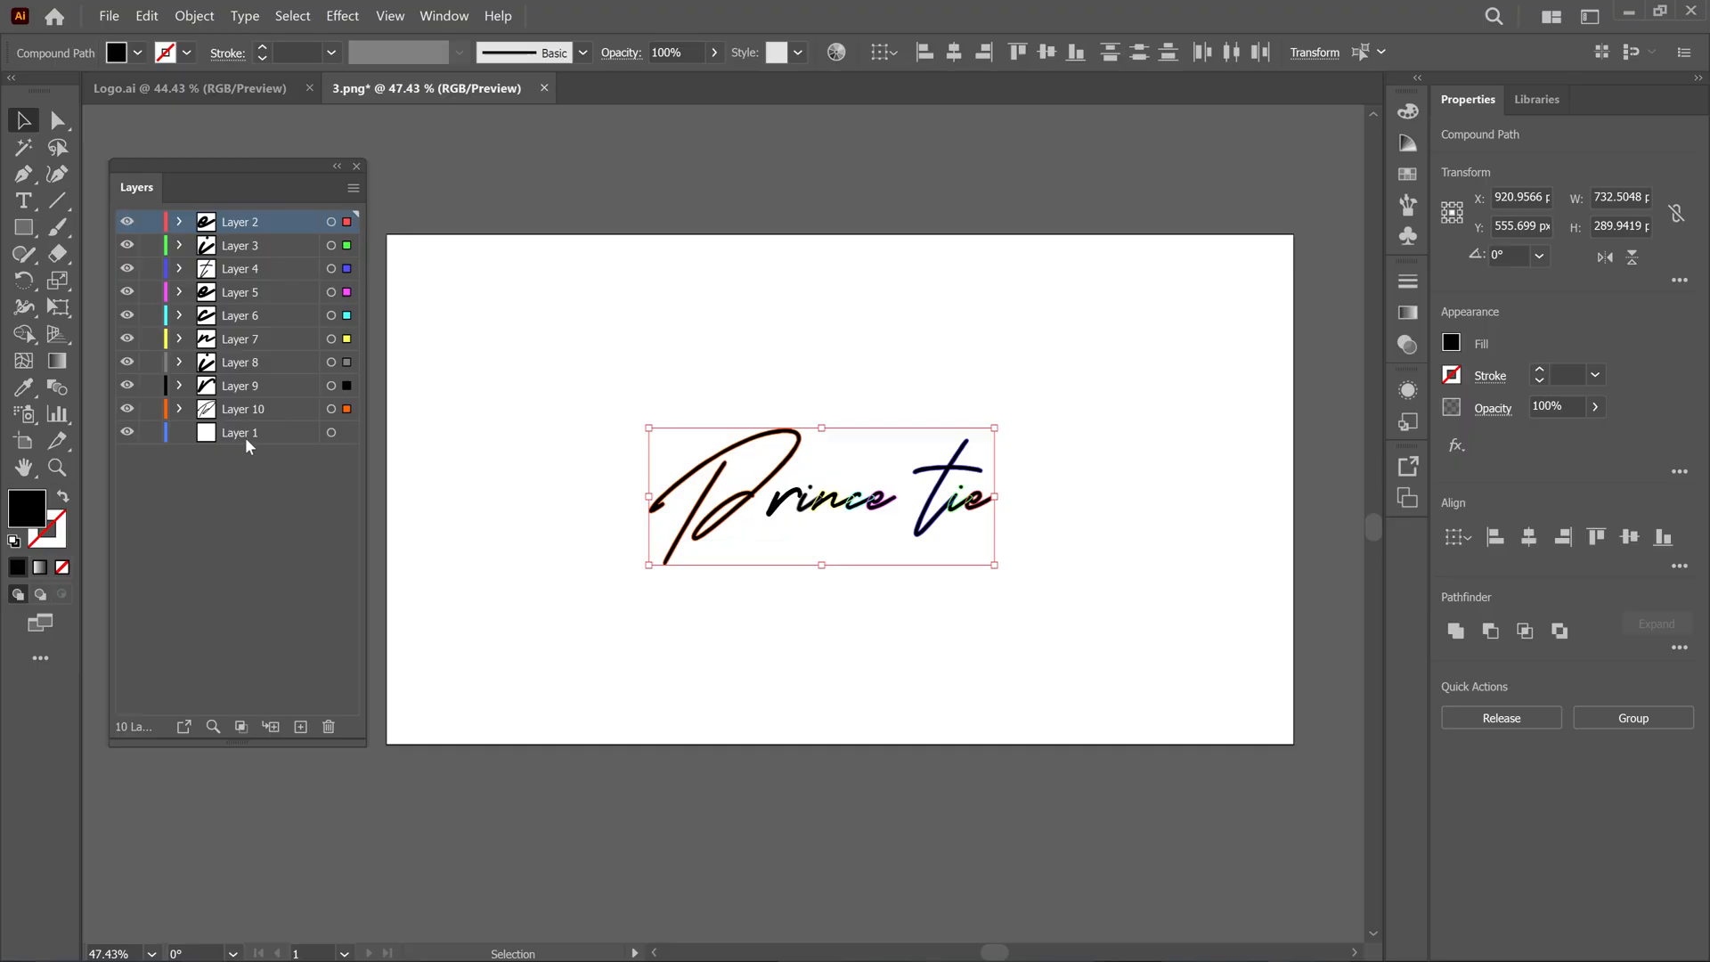
{"action": "left_click", "coordinate": [328, 727]}
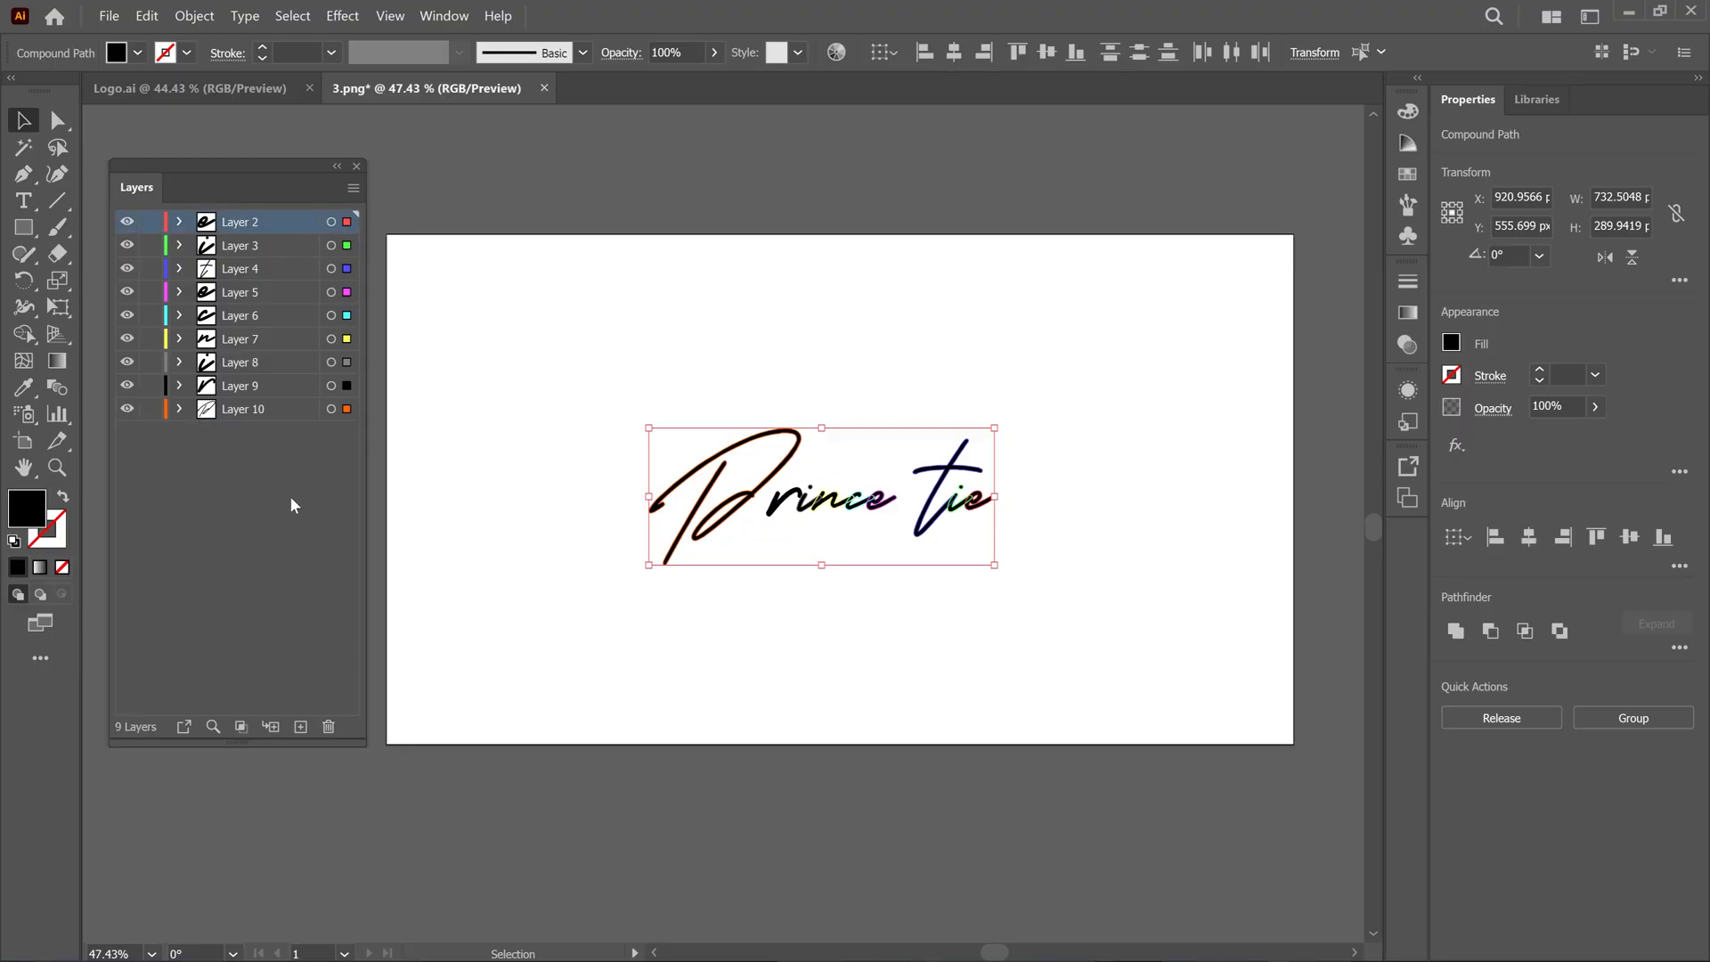
- Start Save As and name the Illustrator AI file 'file'
{"action": "left_click", "coordinate": [111, 16]}
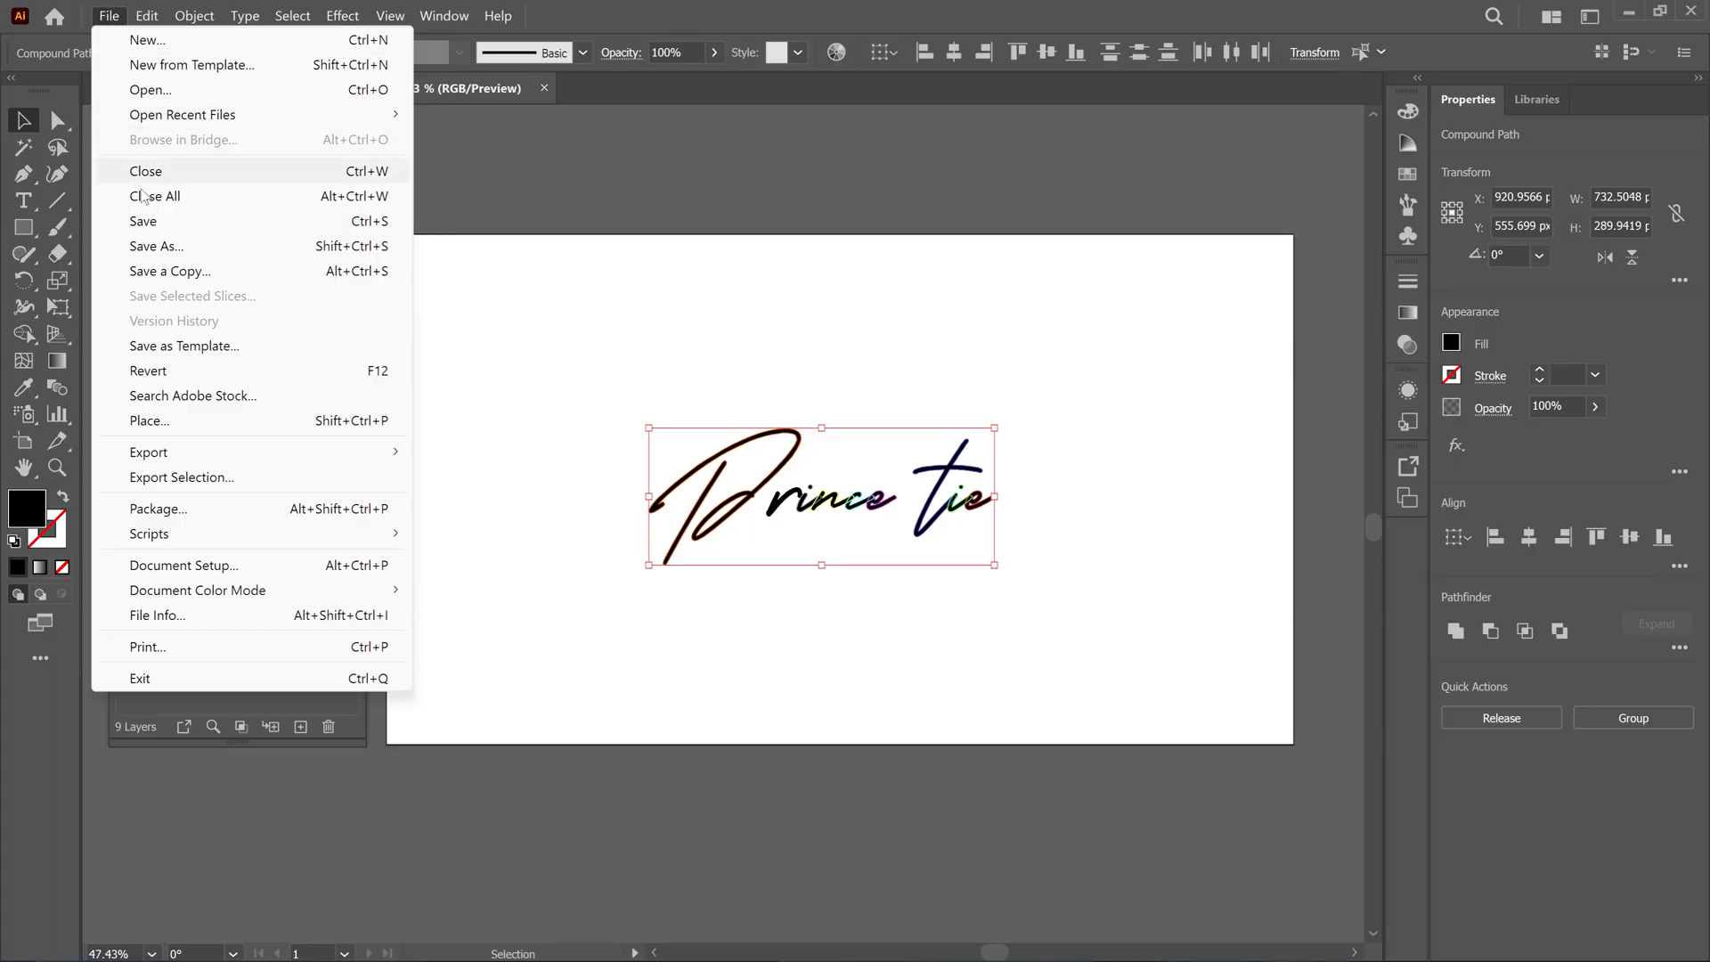
{"action": "left_click", "coordinate": [155, 247]}
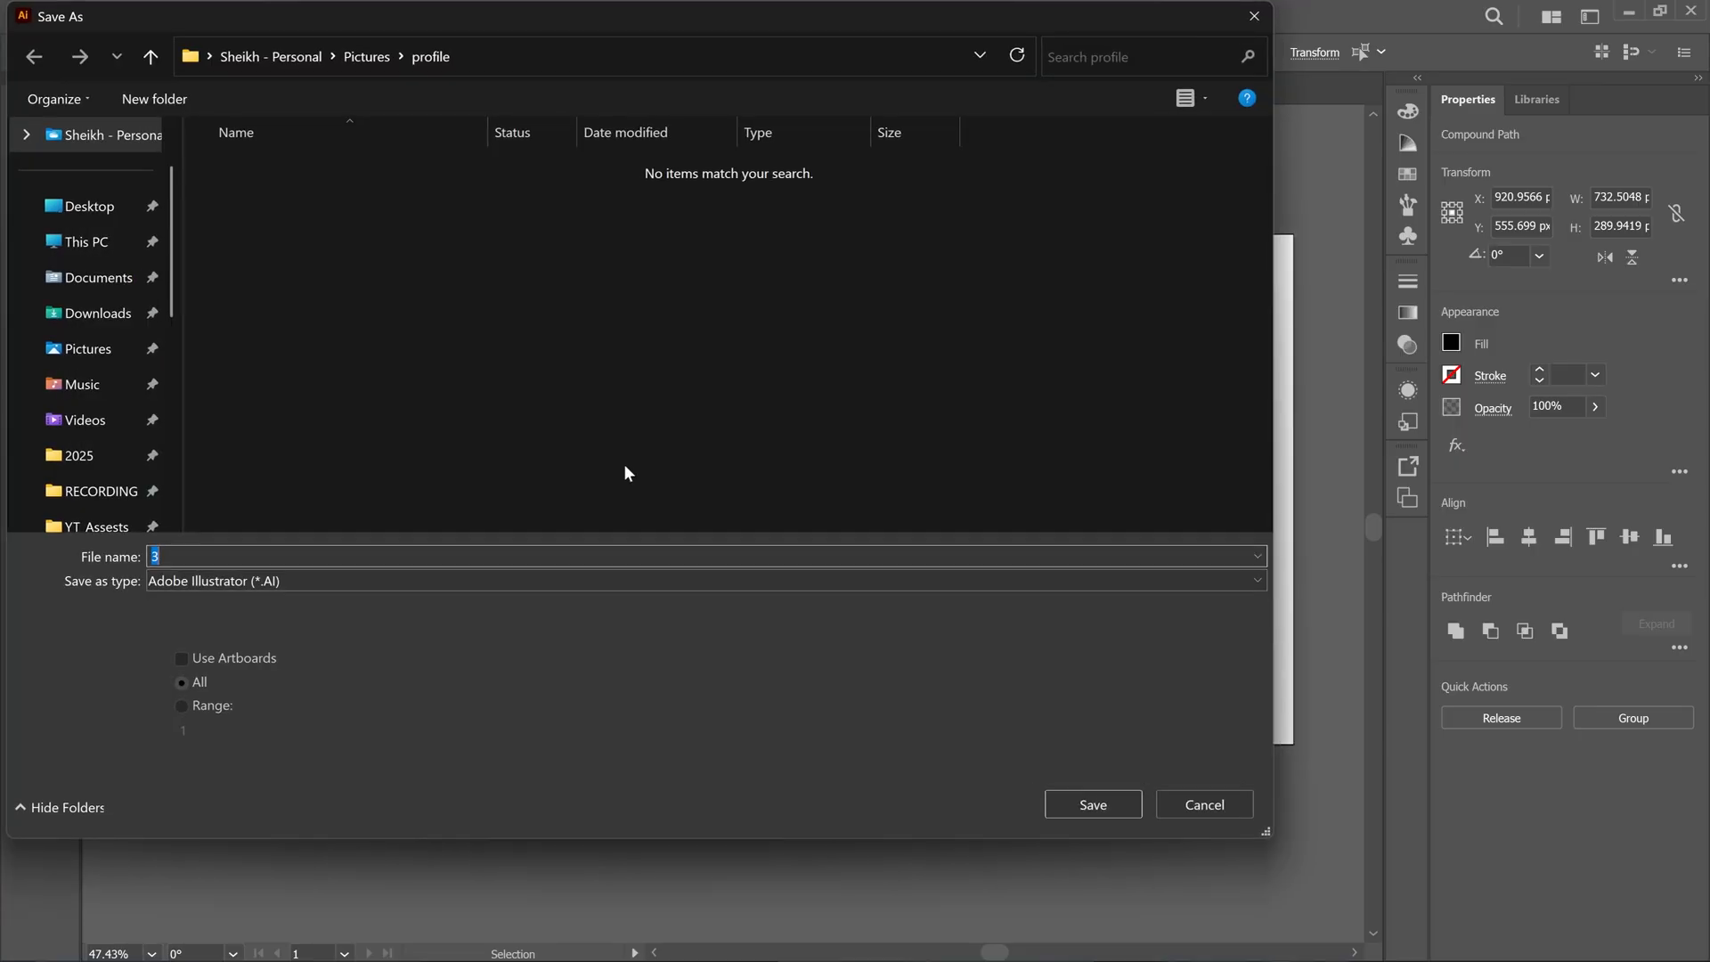
{"action": "type", "text": "file"}
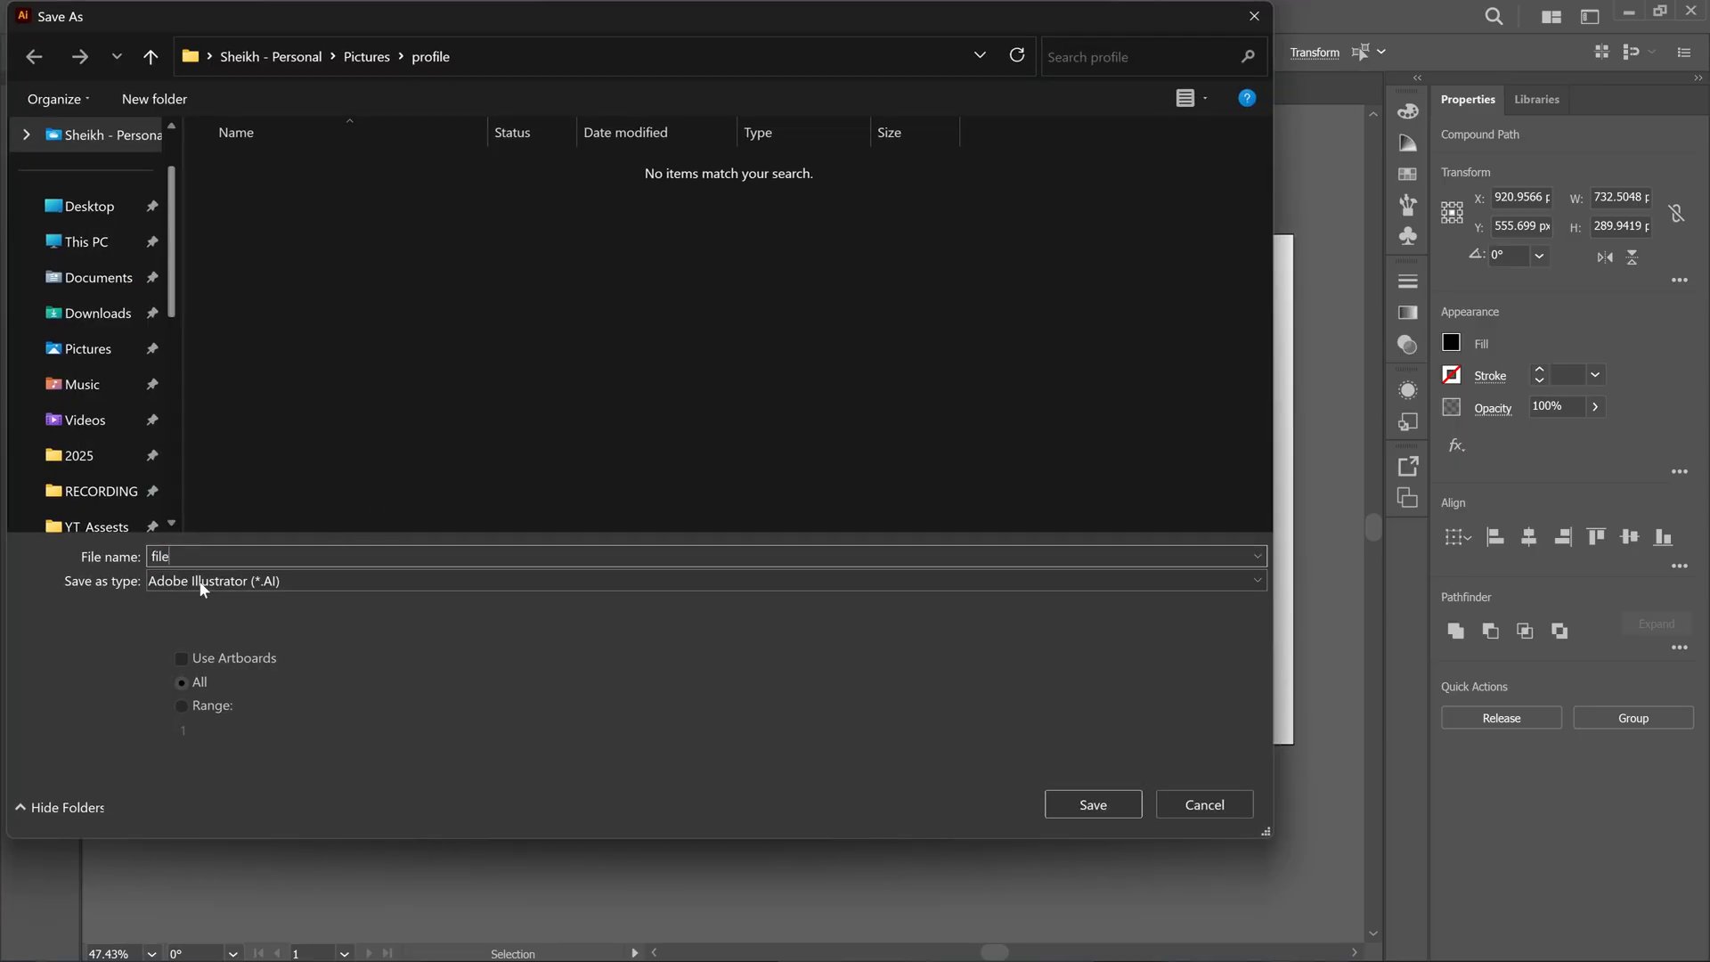